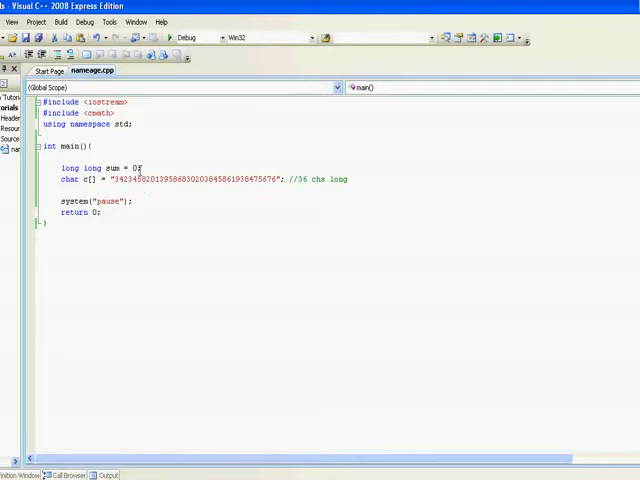
Declare 'float num = 0, exp = 0;' on a new line below the digit string
double_click(80, 113)
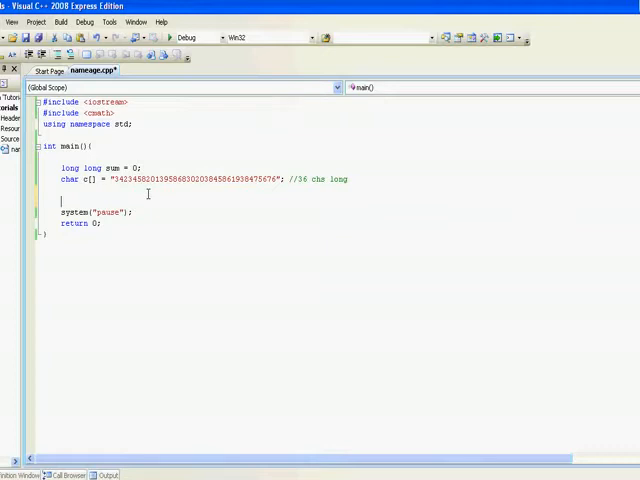
text(float)
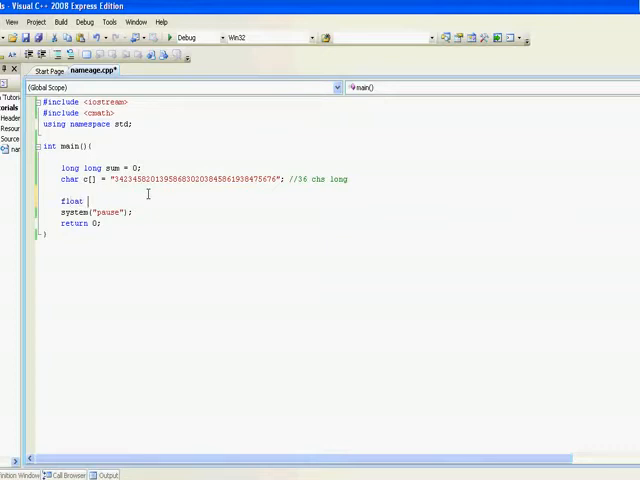
text(num,)
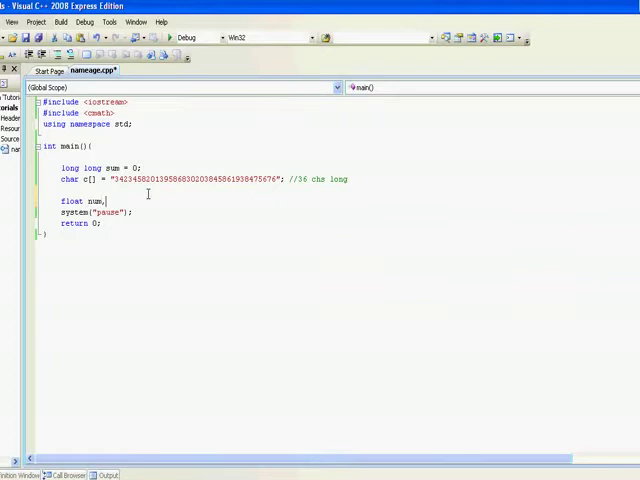
text(= 0)
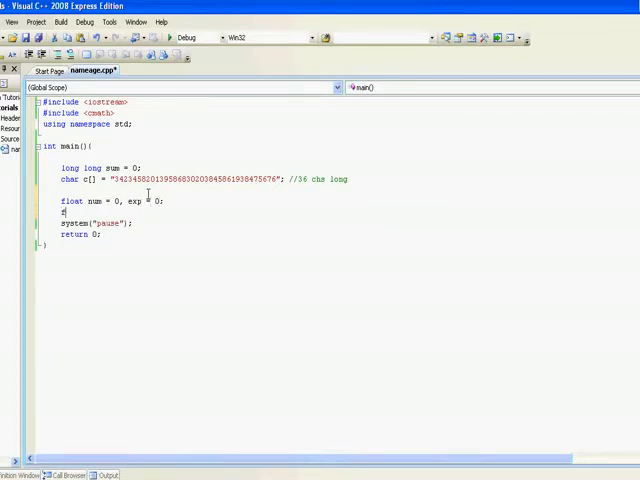
Start a for loop over 36 characters assigning num = c[i] and exp = c[i+1]
text(for(int i = 0; i < 36; i++){)
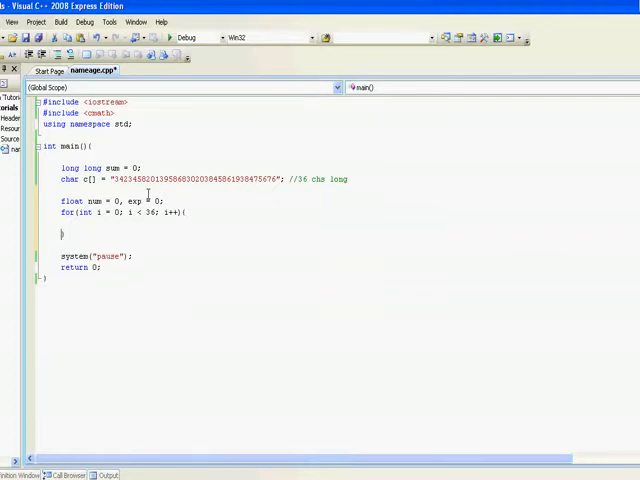
text(num =)
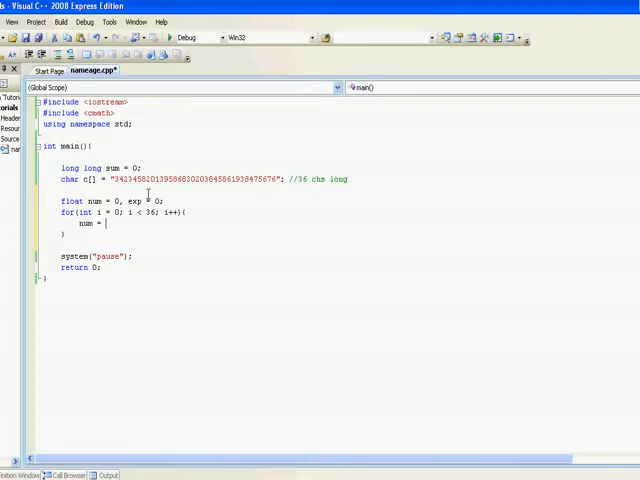
text(c[i];)
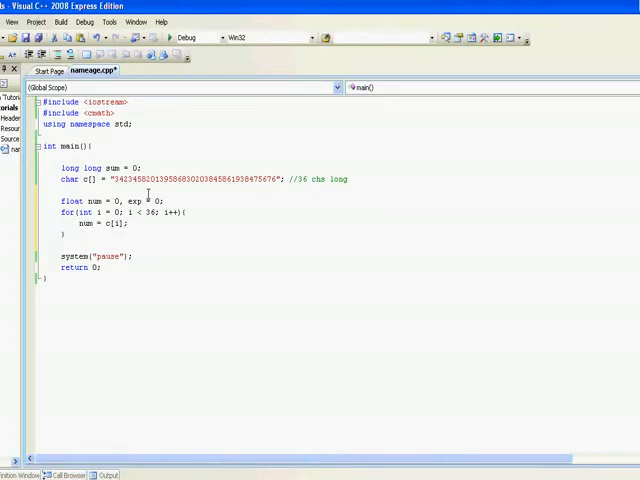
text(exp = c[i)
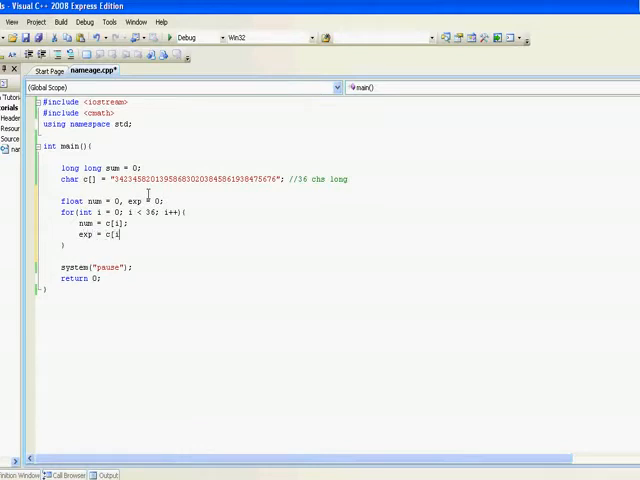
text(+1];)
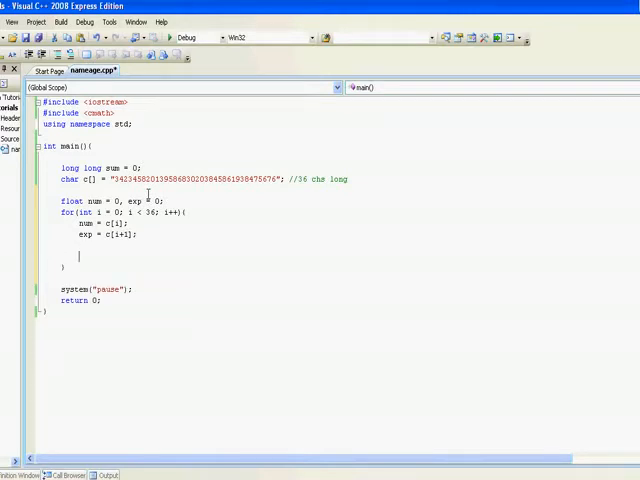
Add 'sum += pow(num, exp);' inside the loop body
text(sum +)
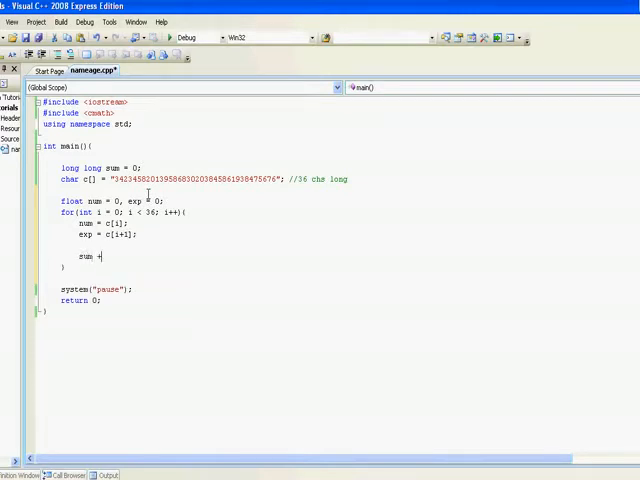
text(= pow()
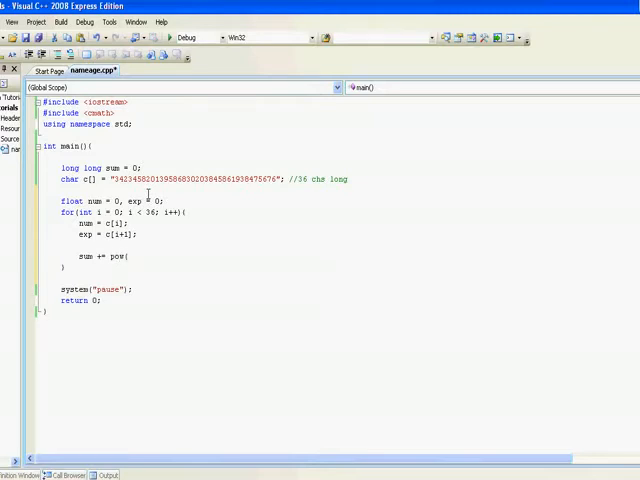
text(num,)
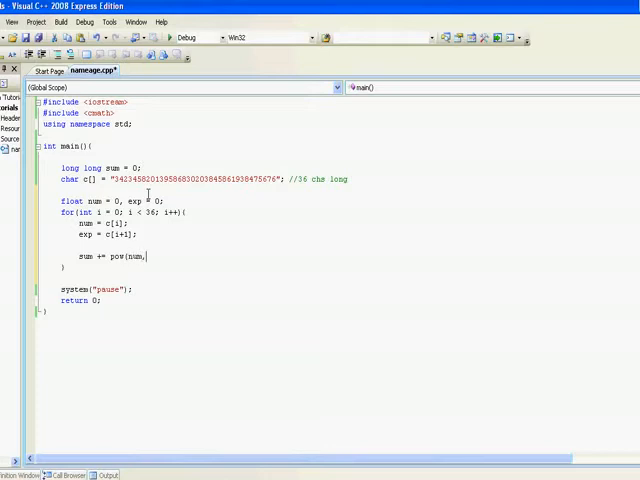
text(exp))
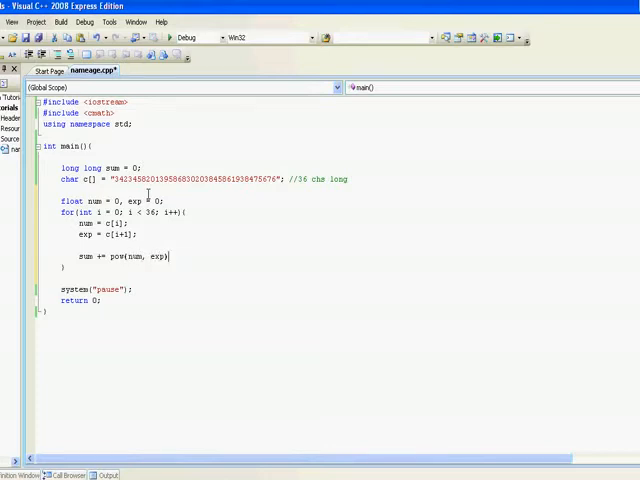
text(;)
click(138, 223)
text( -)
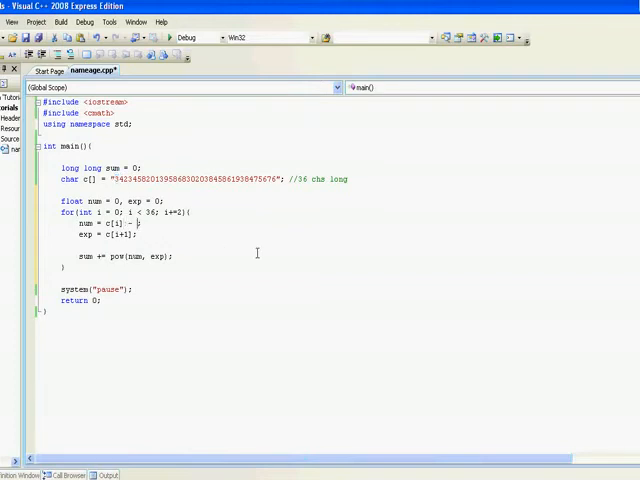
Step the loop by i+=2 and subtract '0' from c[i] and c[i+1]
text('0';)
click(109, 234)
text( - '0)
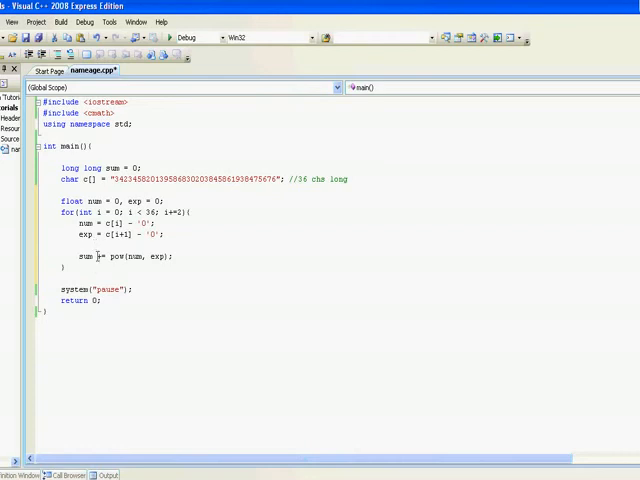
Print the total with 'cout << sum << endl;' after the loop and run the program
text(cou)
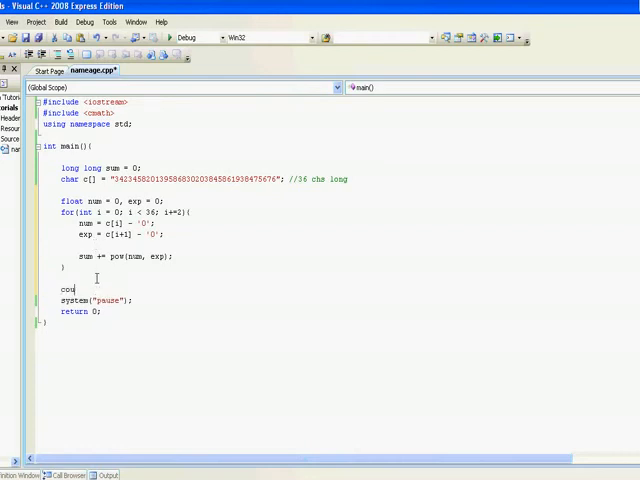
text(<< sum)
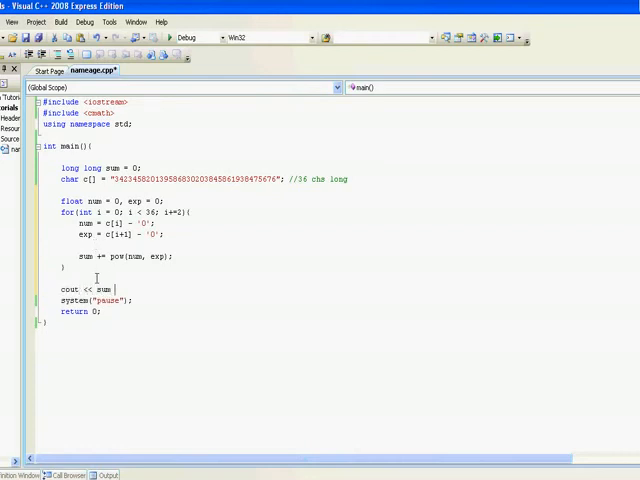
text(<< endl;)
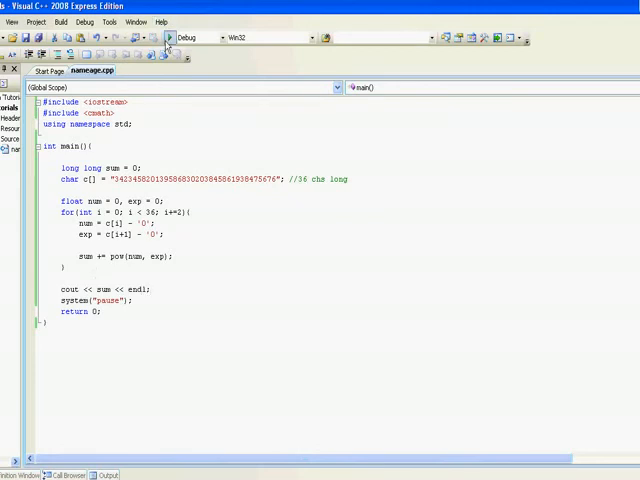
click(169, 37)
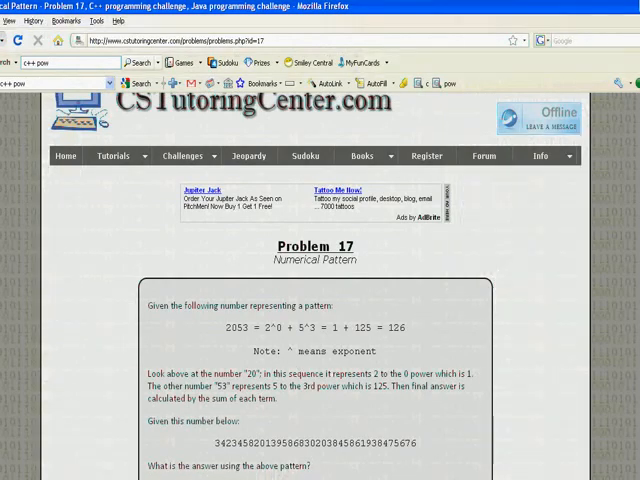
Scroll the Problem 17 page to the answer 2517052, then back to the top
scroll(down, 3)
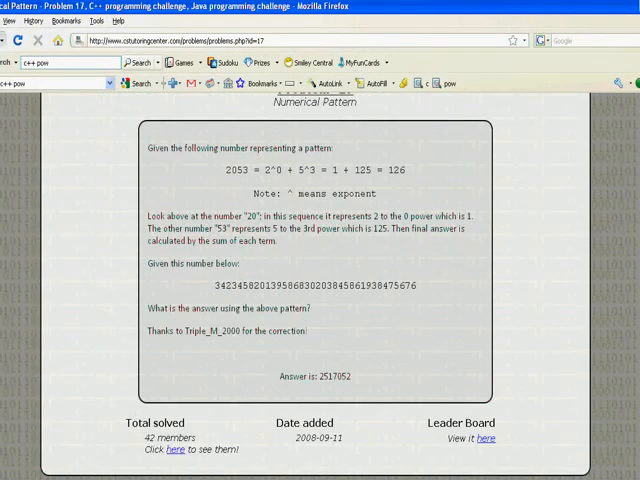
mouse_move(379, 382)
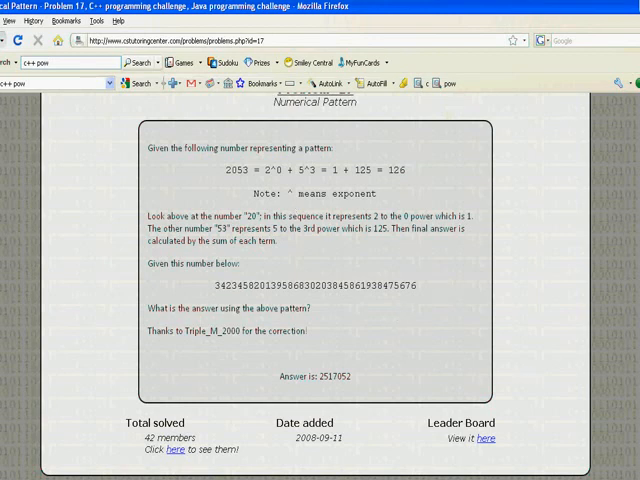
scroll(up, 3)
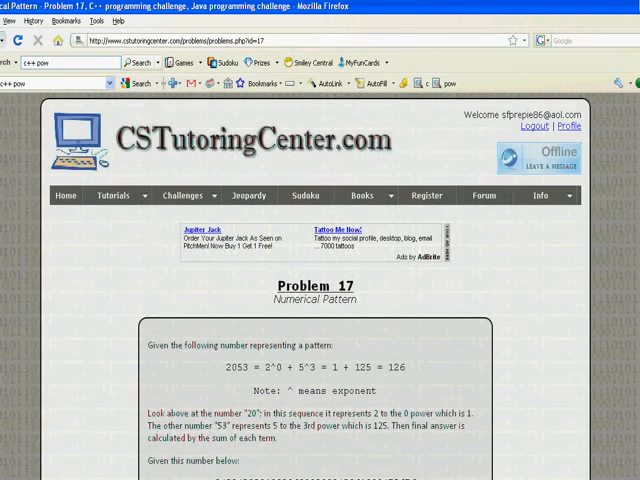
click(543, 195)
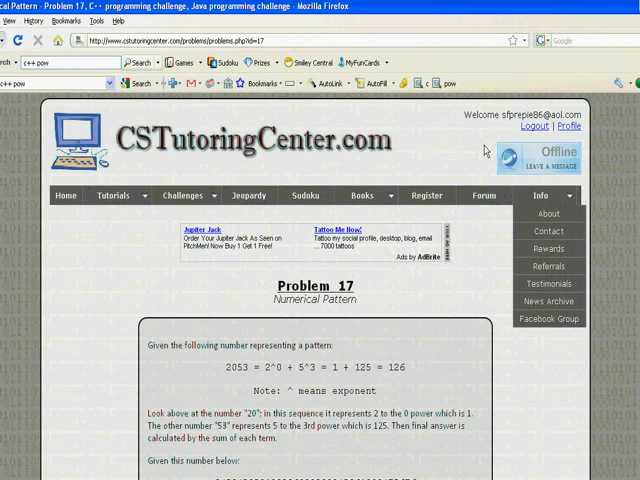